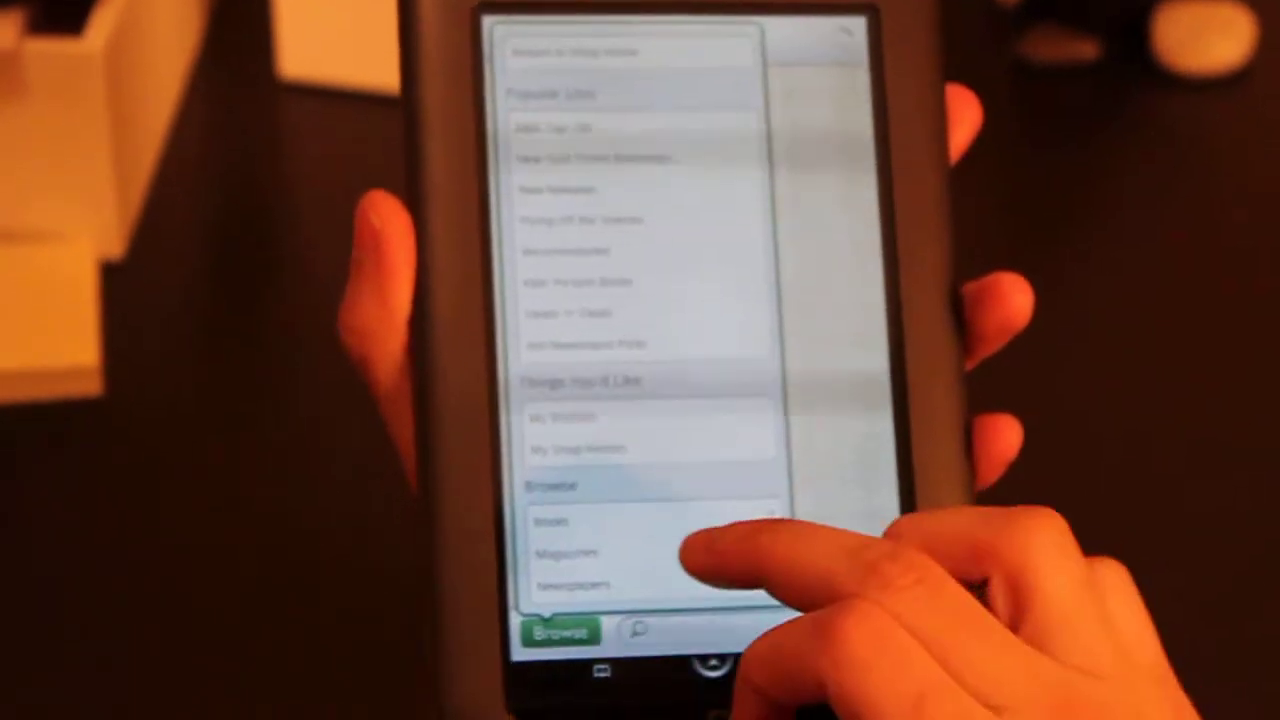
Step: Browse the Shop's Magazines categories to reach the Car and Driver magazine page
left_click(570, 552)
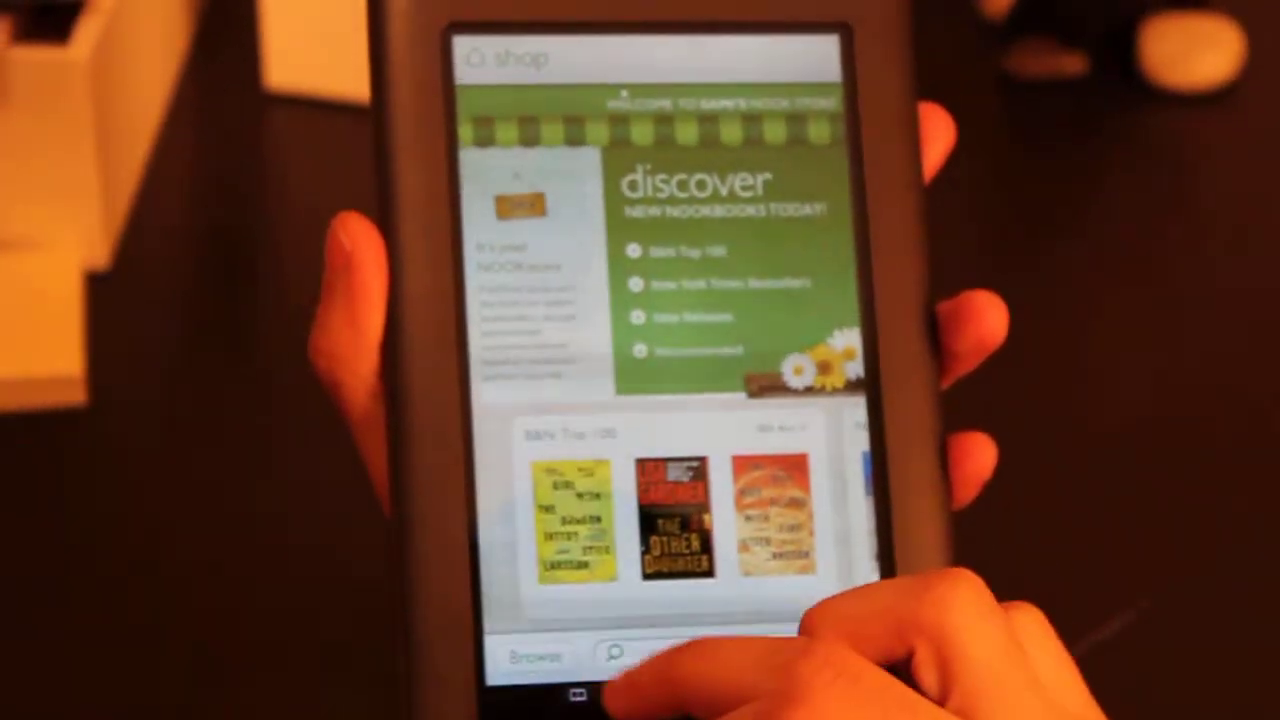
left_click(532, 656)
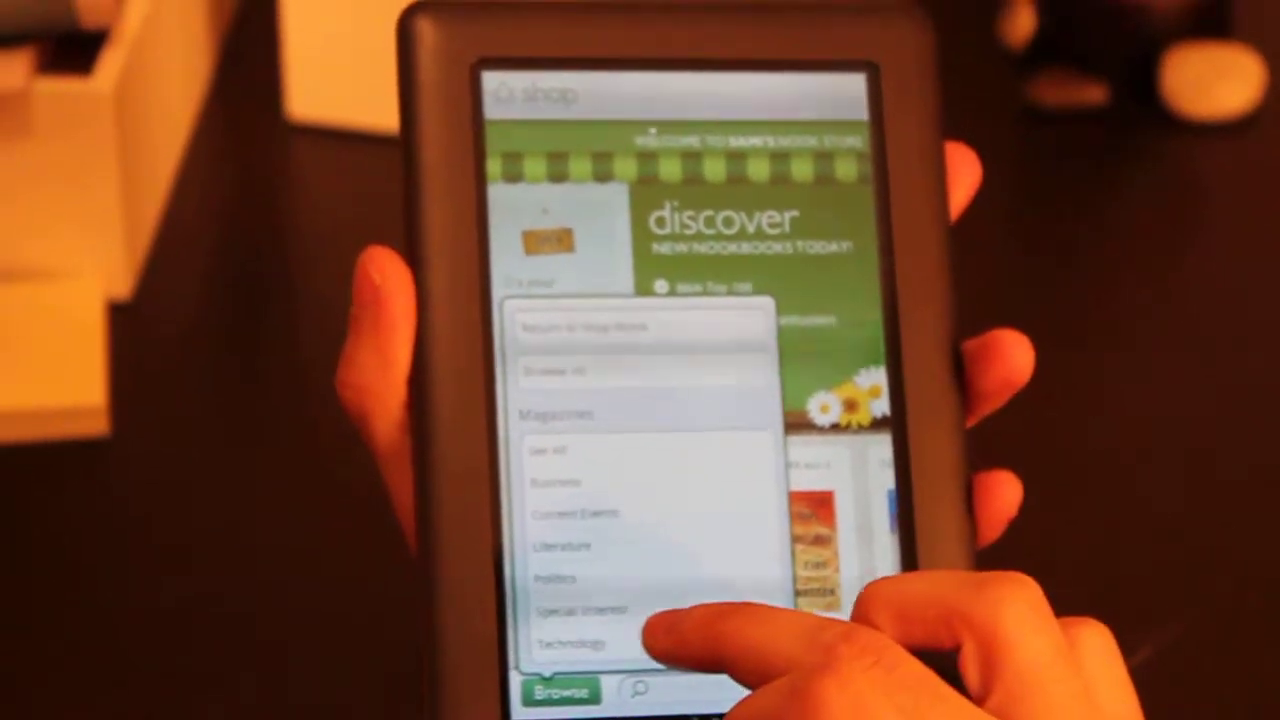
left_click(572, 644)
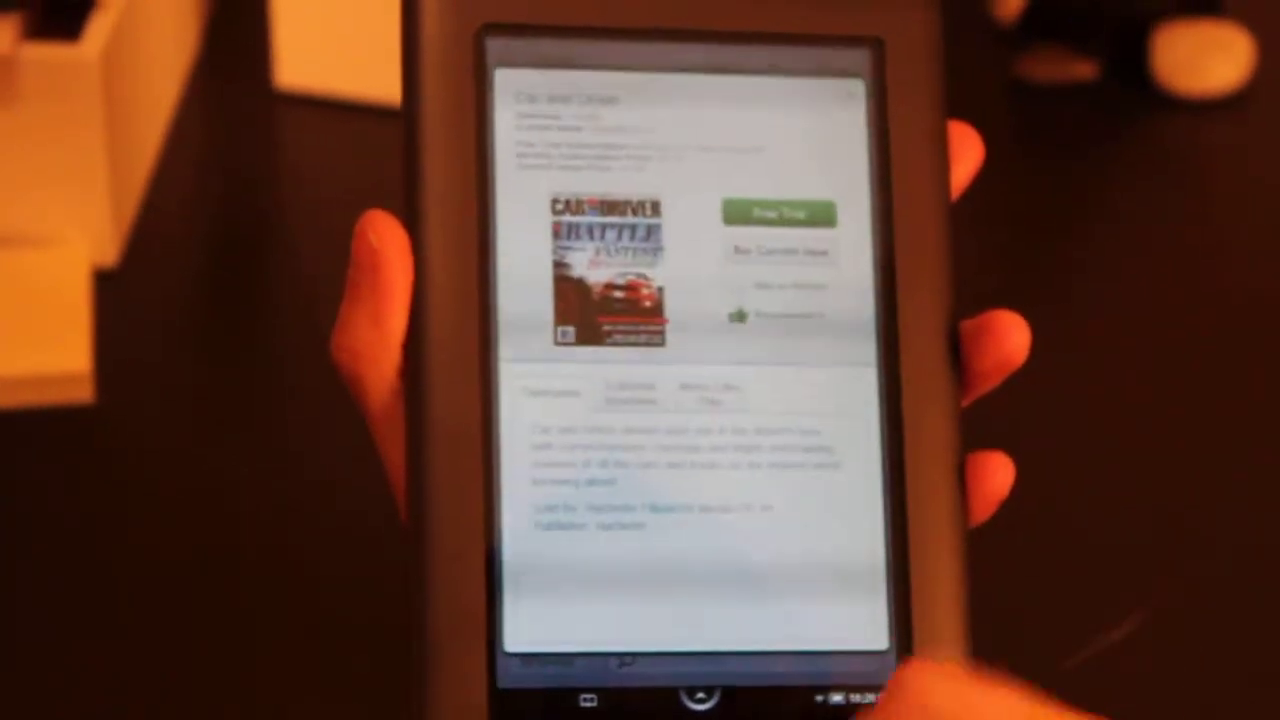
left_click(778, 214)
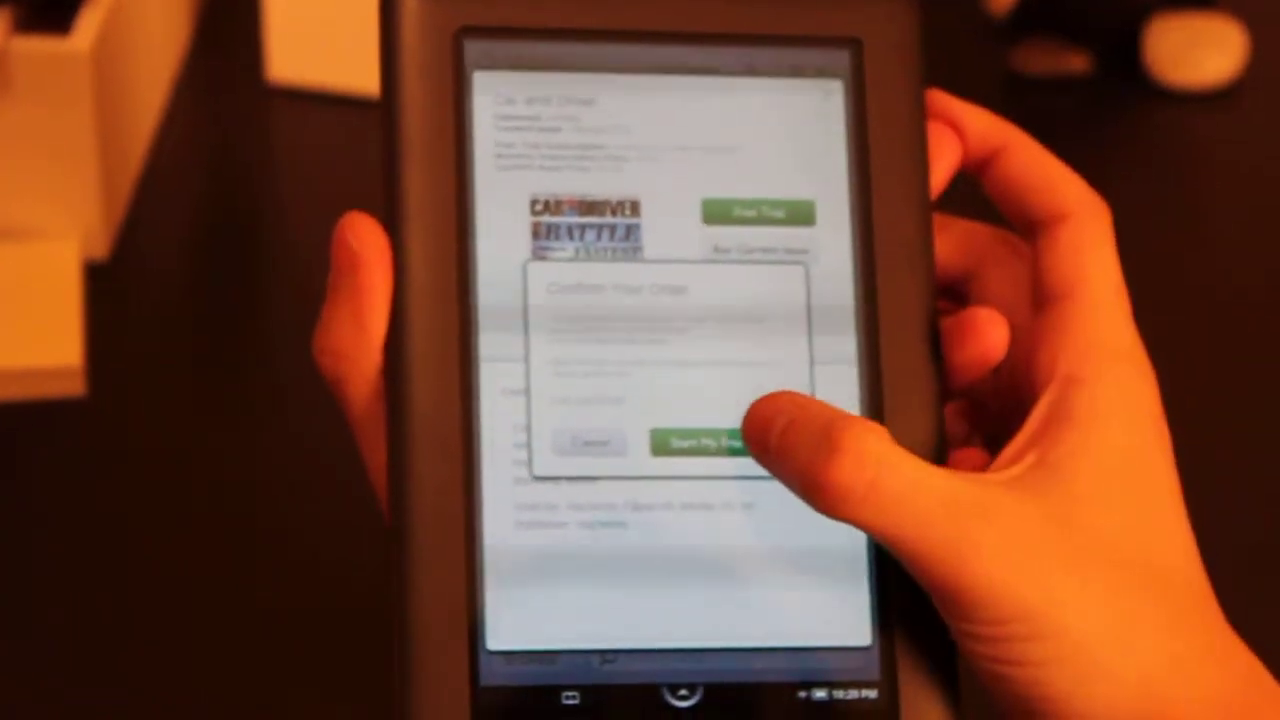
left_click(710, 444)
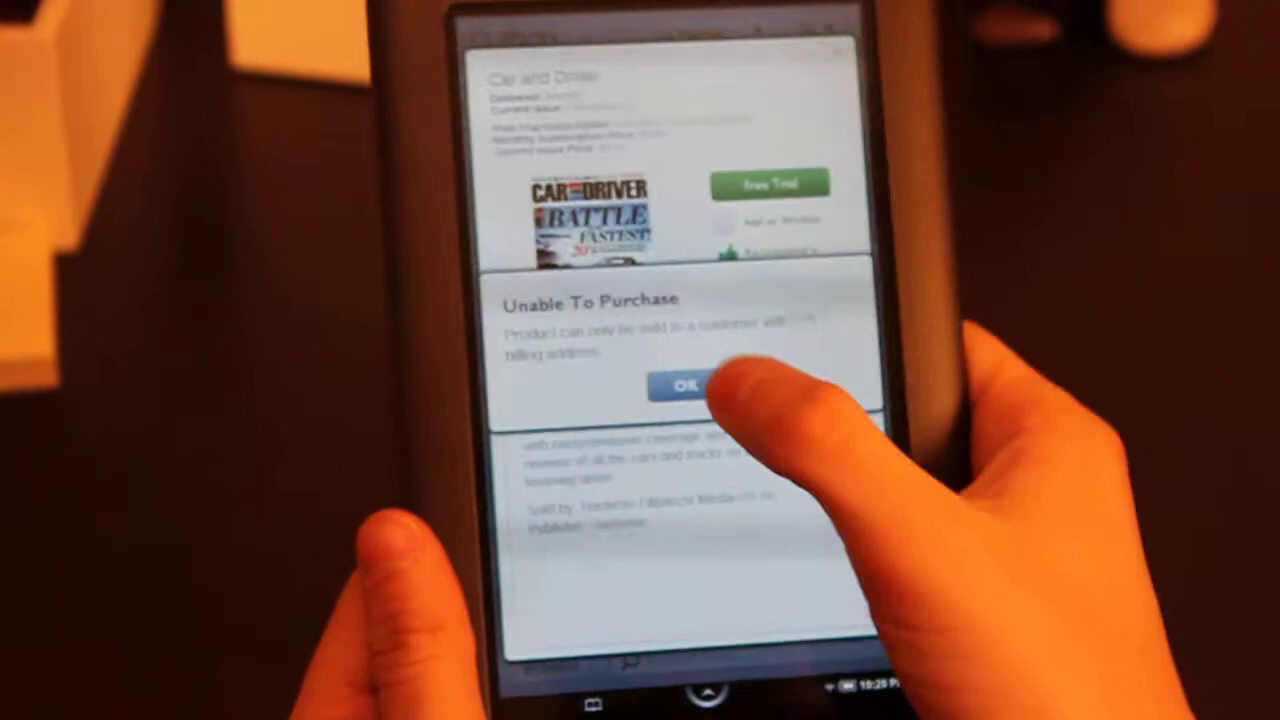
left_click(684, 388)
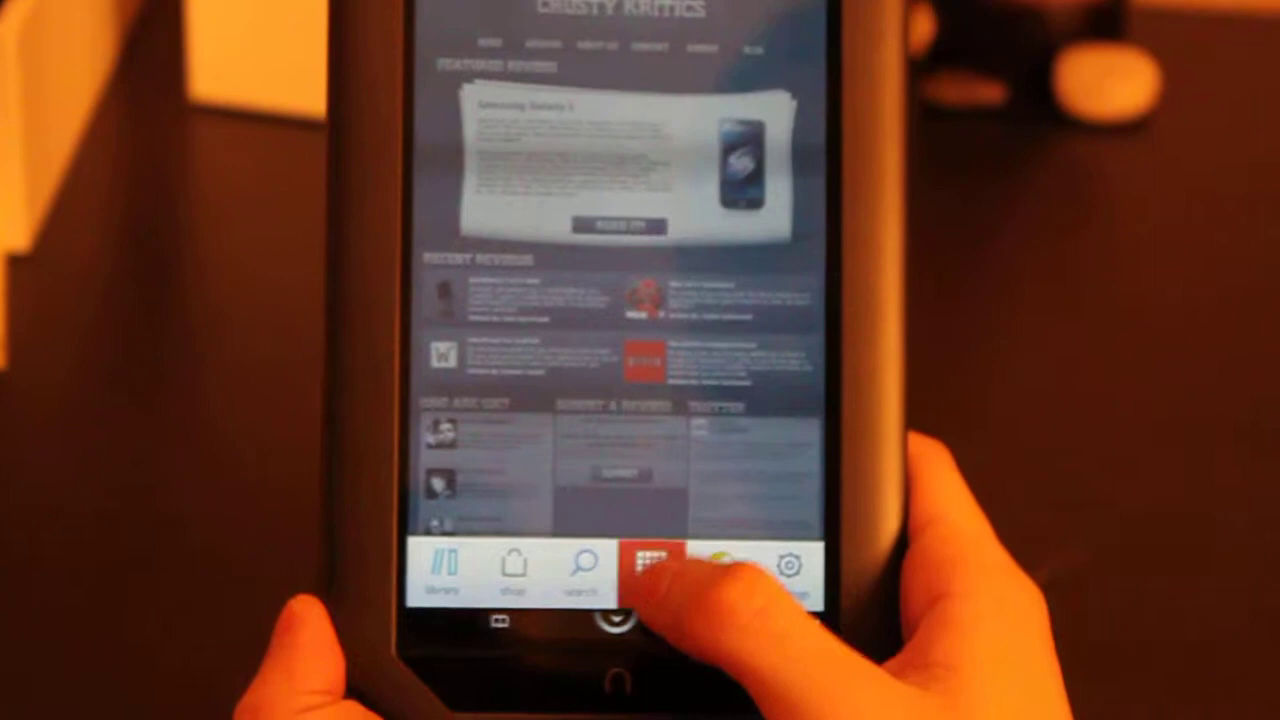
Step: Show the Extras apps and launch the Gallery with its grid of animal photos
left_click(644, 568)
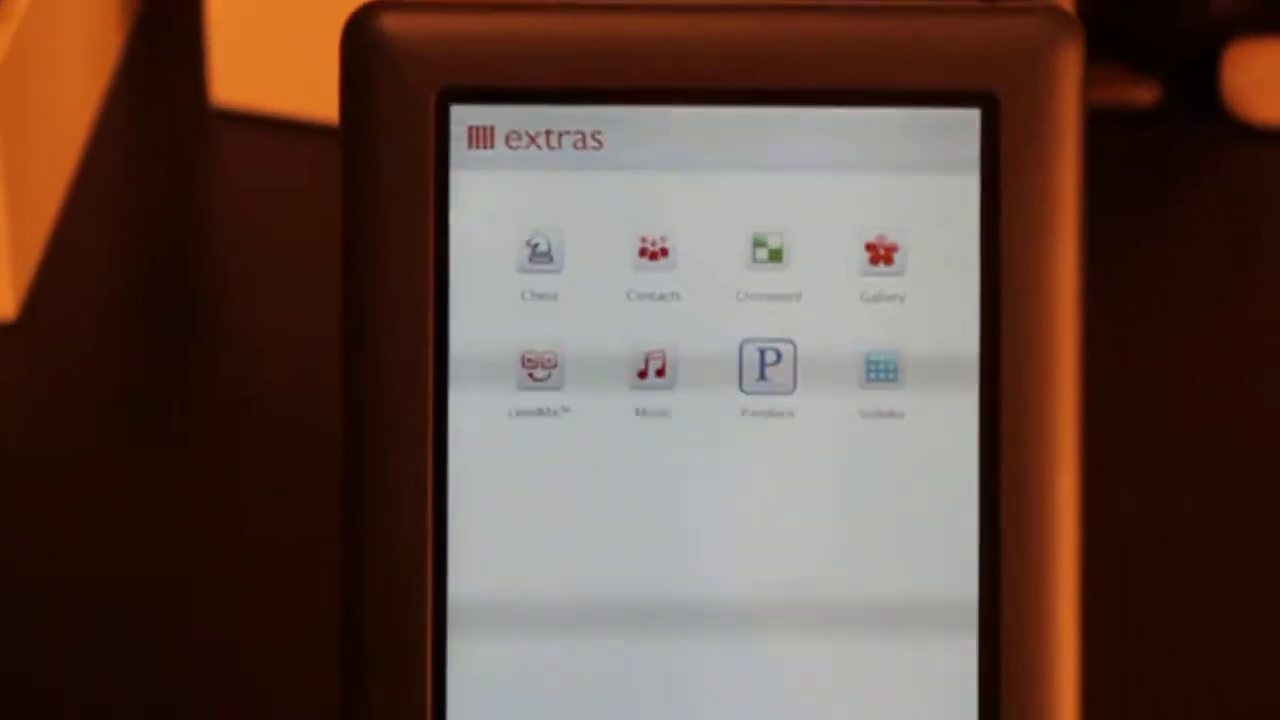
left_click(880, 250)
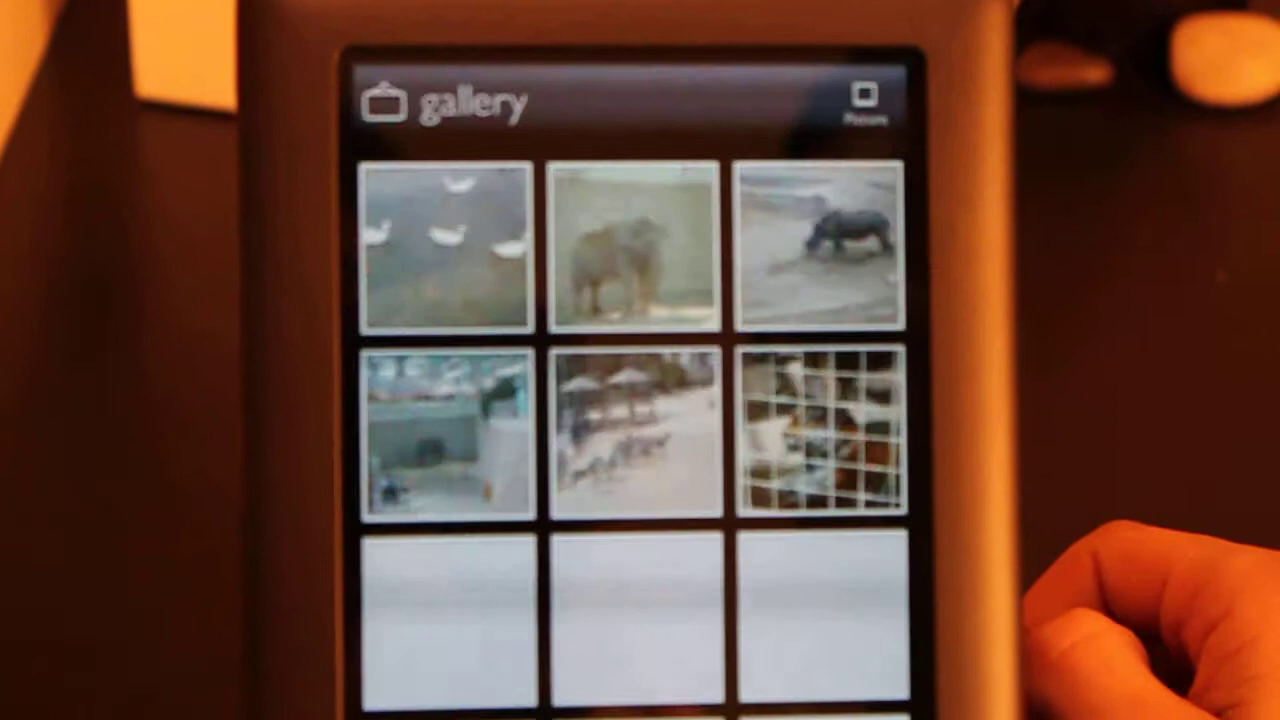
Step: Scroll through the zoo photo thumbnails and view one photo full size
scroll("down", 3)
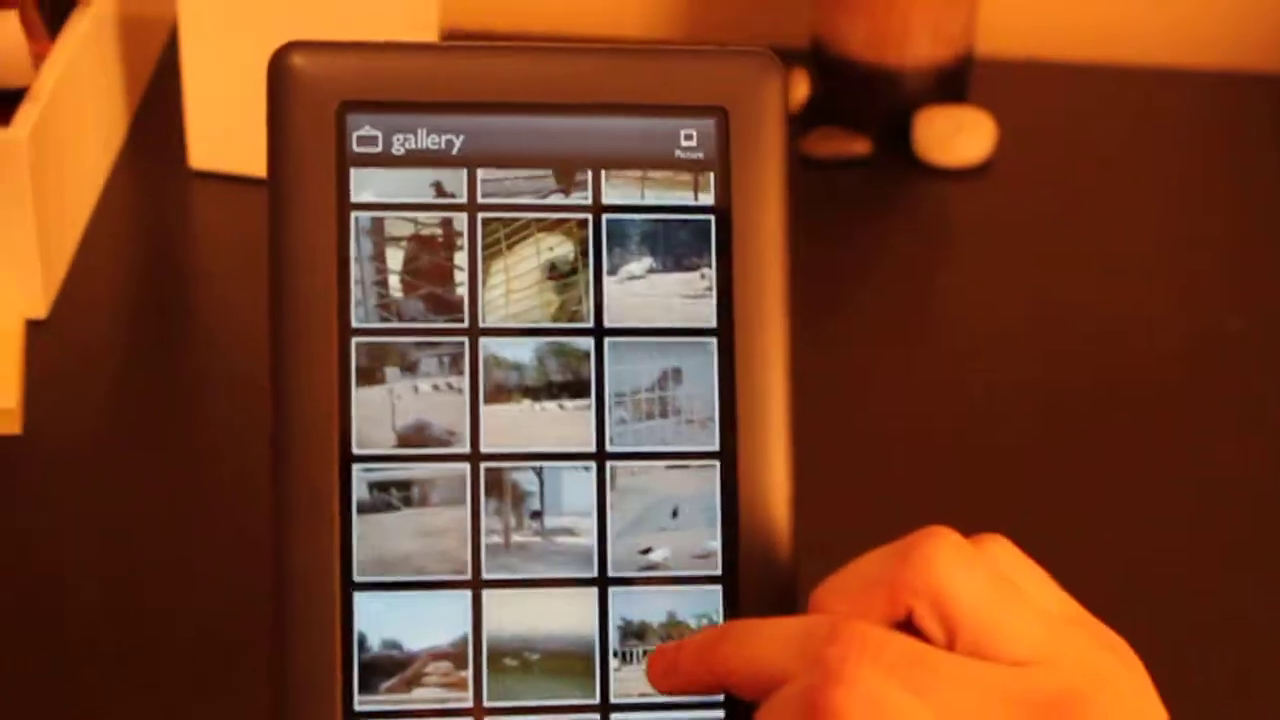
left_click(530, 270)
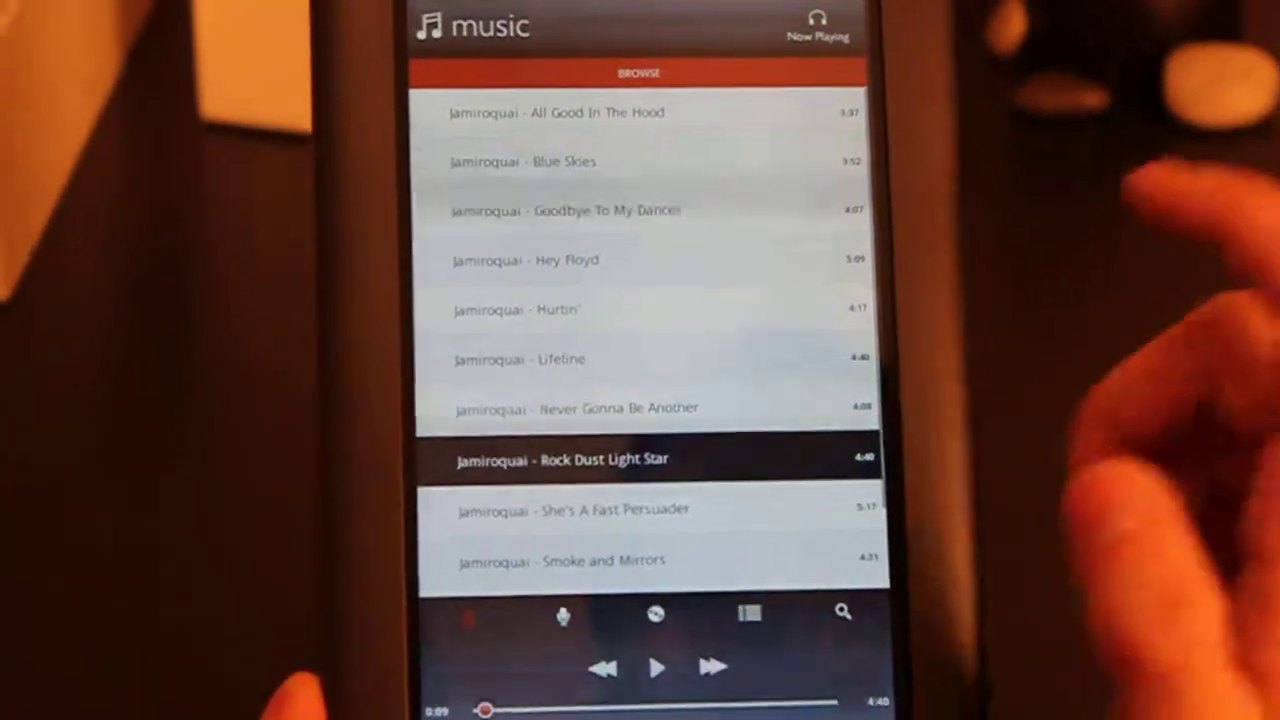
Step: Play Jamiroquai's Rock Dust Light Star from the Music track list
left_click(560, 360)
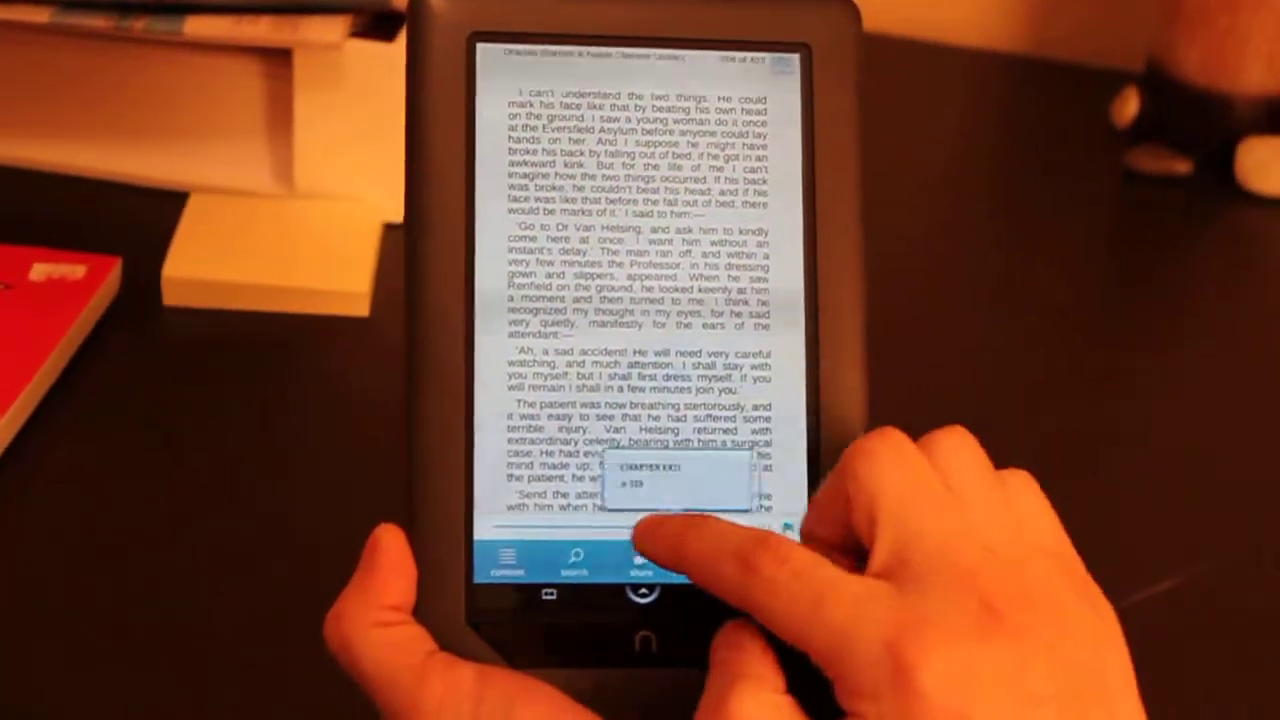
Step: Jump Dracula to Chapter XI, Lucy Westenra's Diary, and select a passage there
left_click(660, 480)
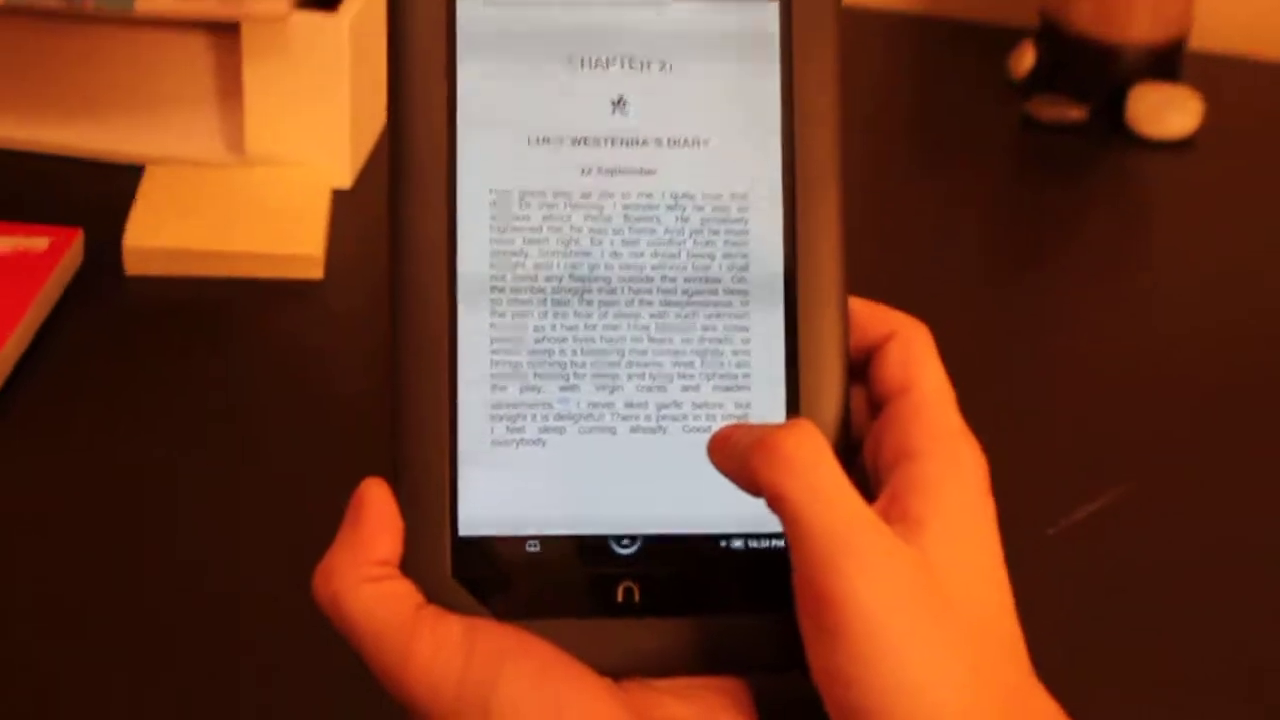
left_click(720, 430)
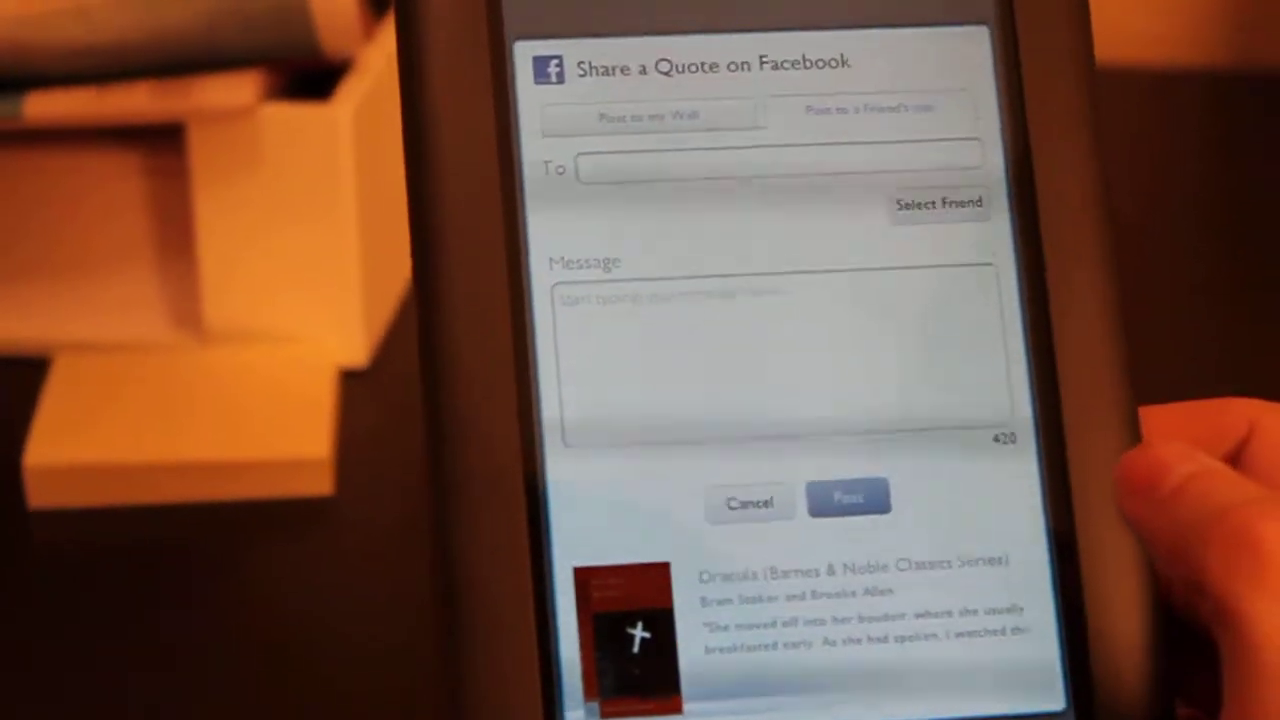
Step: Share the selected Dracula passage as a quote on Facebook
left_click(750, 502)
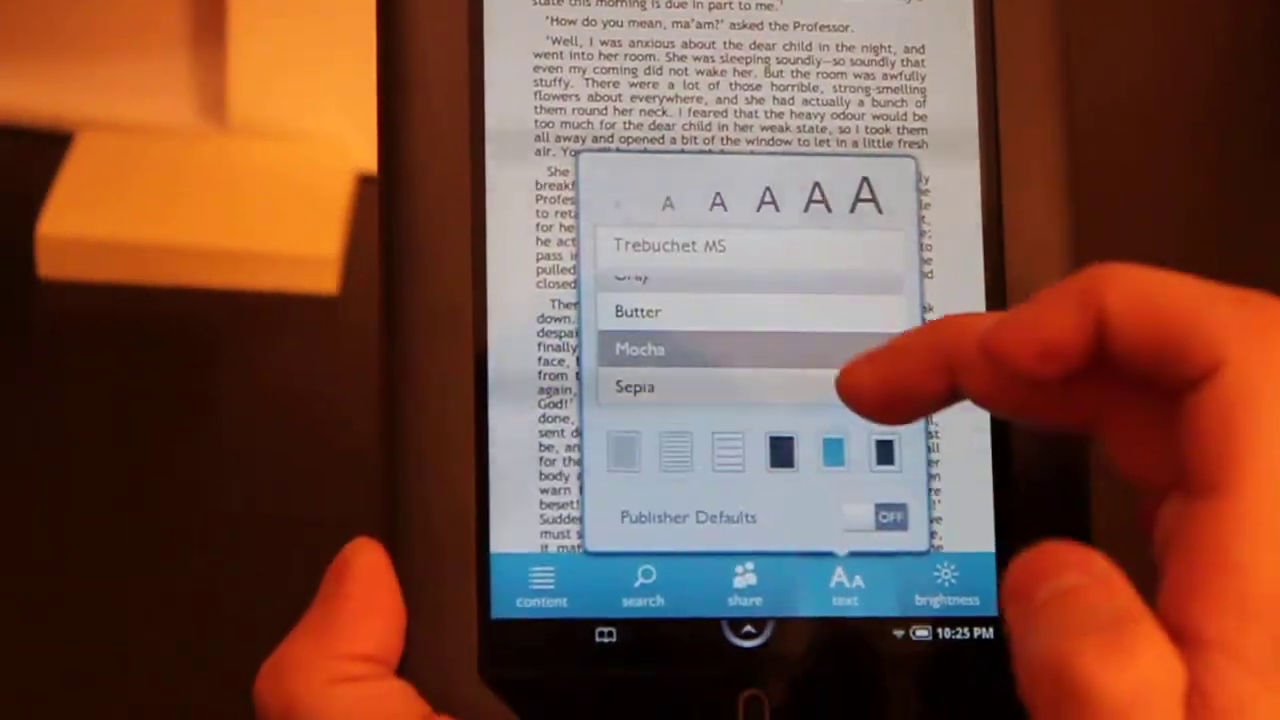
Step: Switch Dracula's reading page to a different colour theme such as Mocha or Sepia
left_click(656, 348)
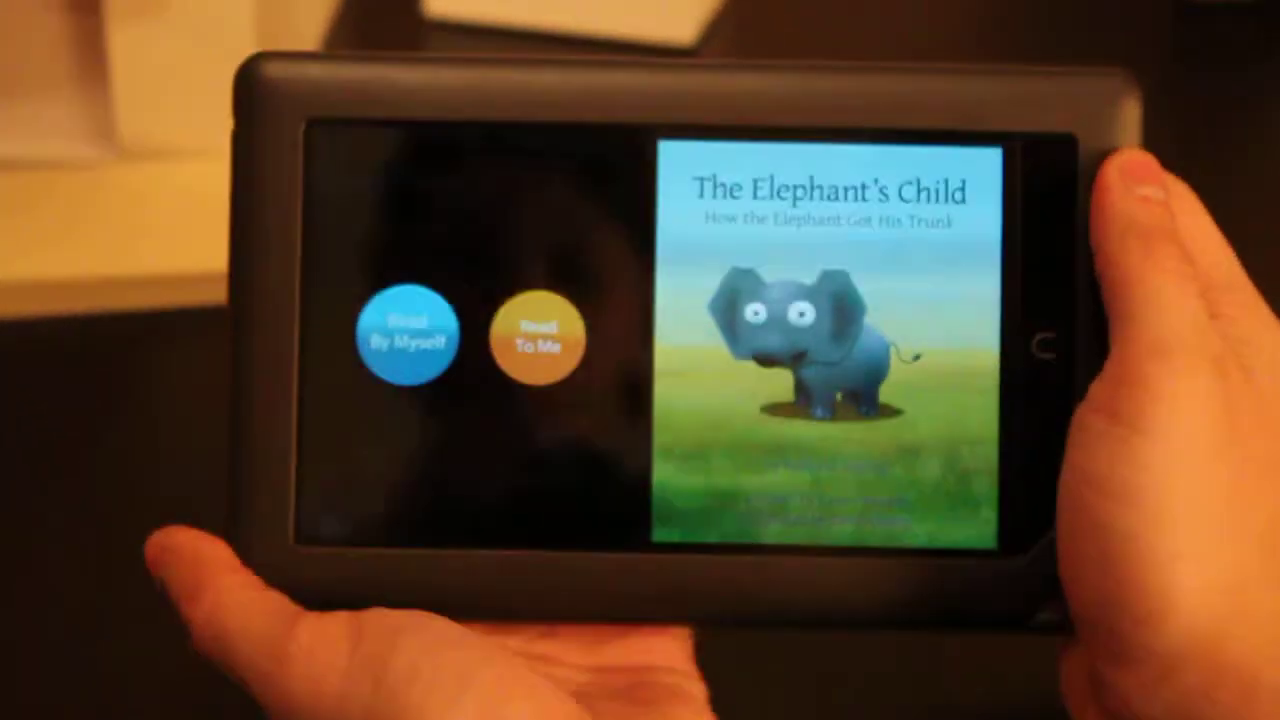
Step: Start The Elephant's Child picture book to reach its illustrated title page
left_click(408, 336)
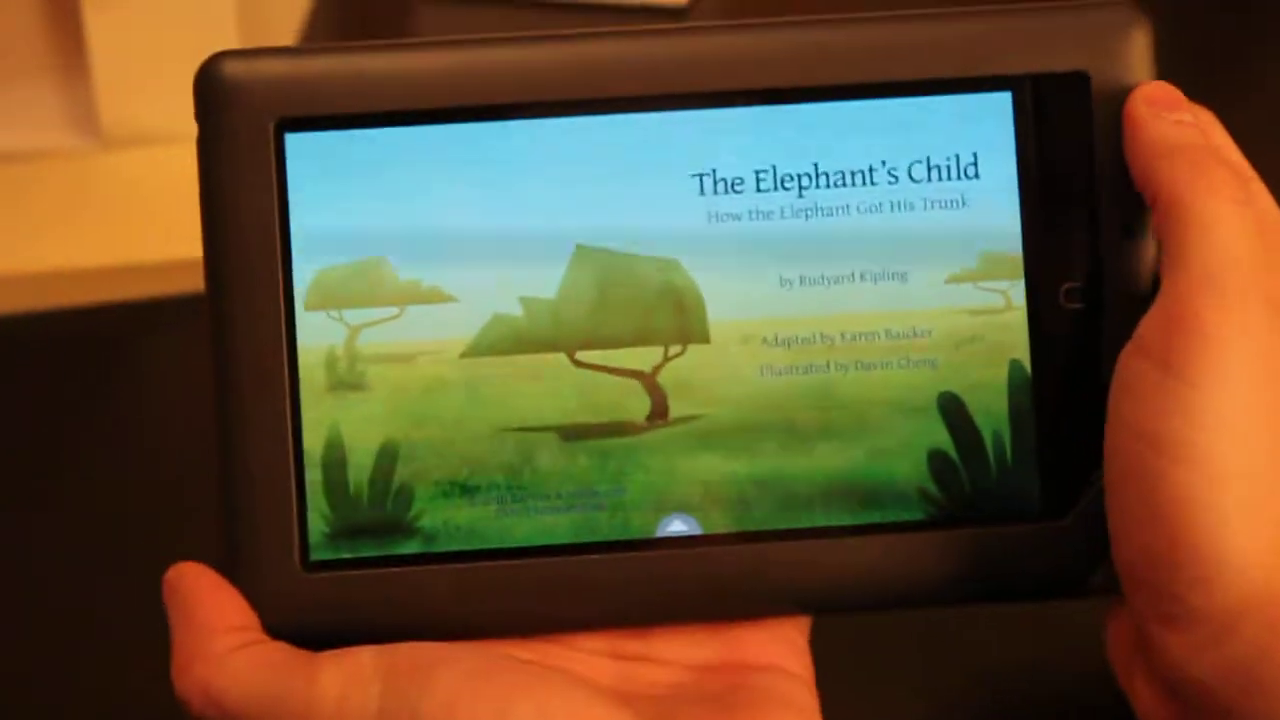